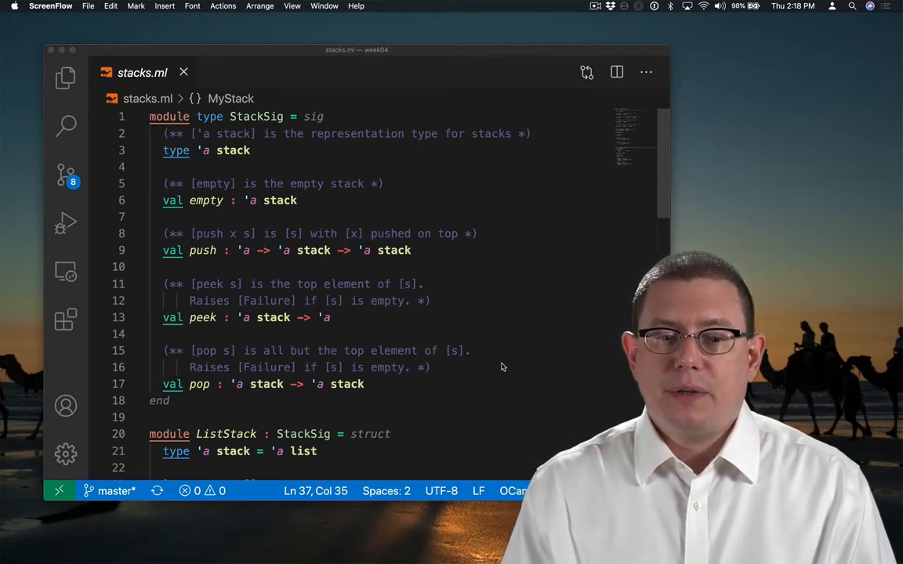
Add let s1 : int ListStack.stack = ListStack.(empty |> push 42) below the ListStack module
{"action": "scroll", "scroll_direction": "down", "scroll_amount": 3}
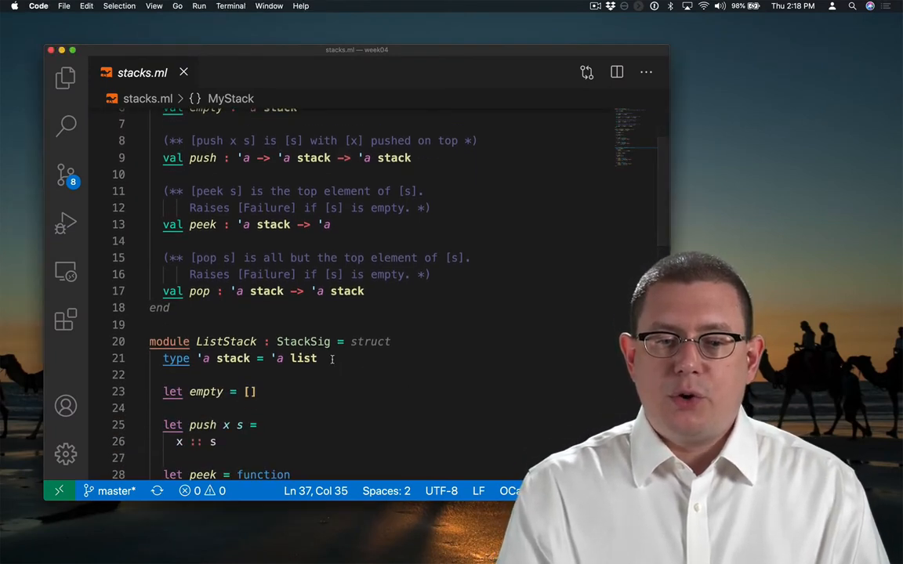
{"action": "scroll", "scroll_direction": "down", "scroll_amount": 3}
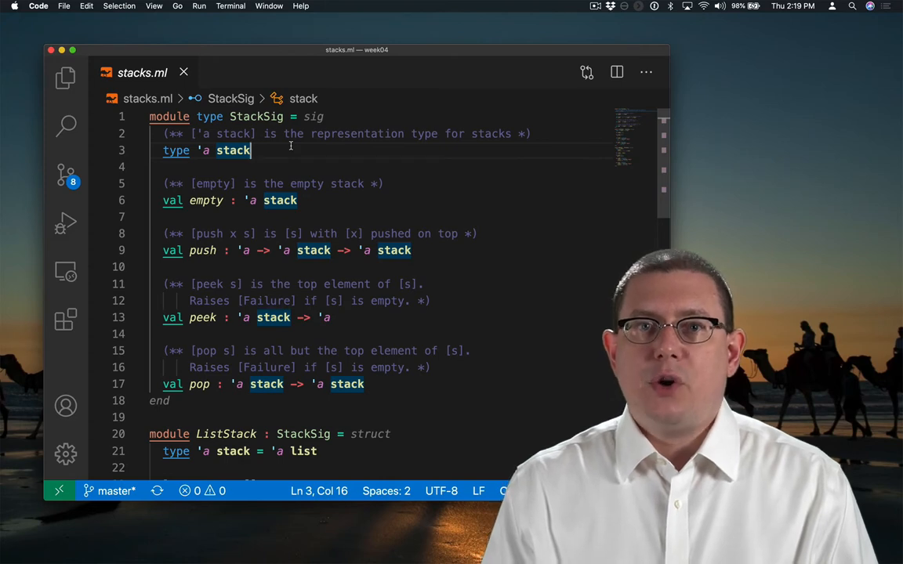
{"action": "scroll", "scroll_direction": "down", "scroll_amount": 3}
{"action": "type", "text": "let s1 : i"}
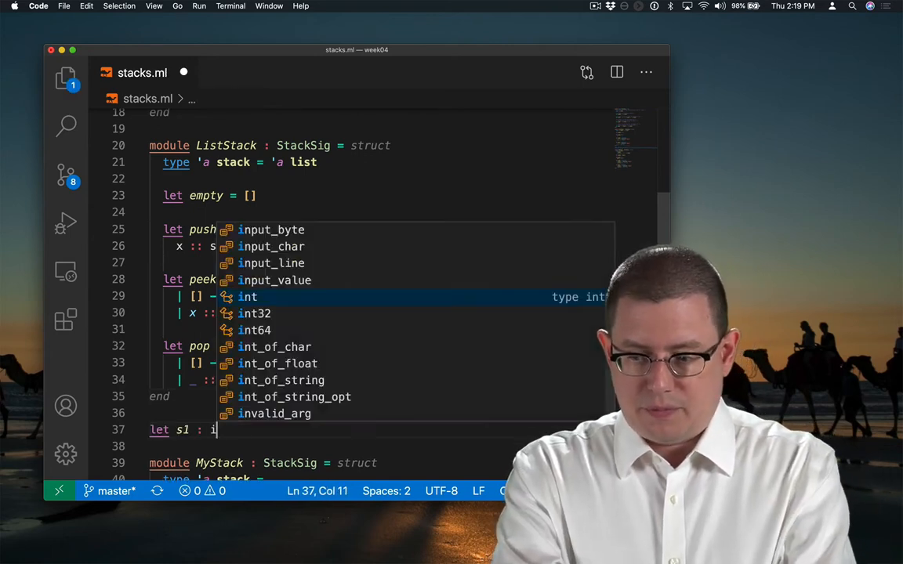
{"action": "type", "text": "nt ListStack.stack = ListStack.(em"}
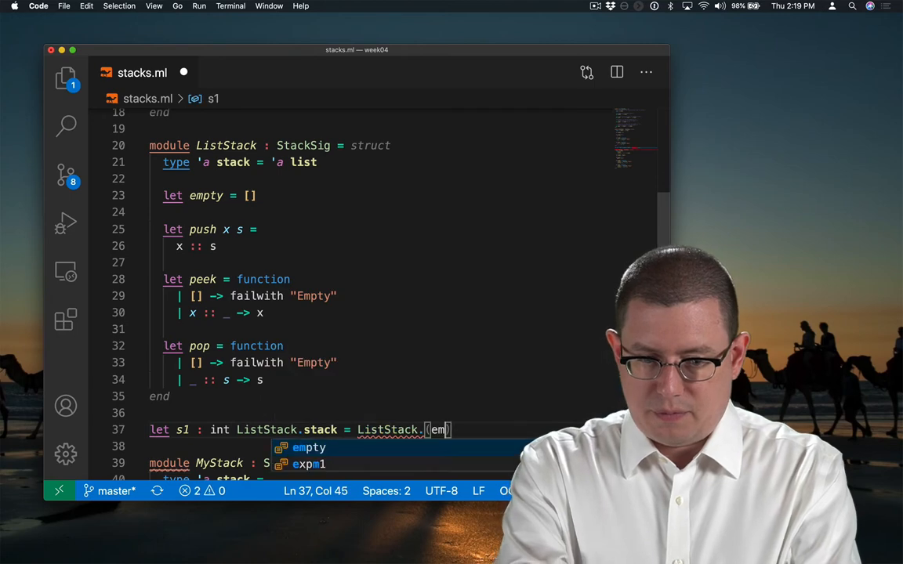
{"action": "type", "text": "empty |> push 42)"}
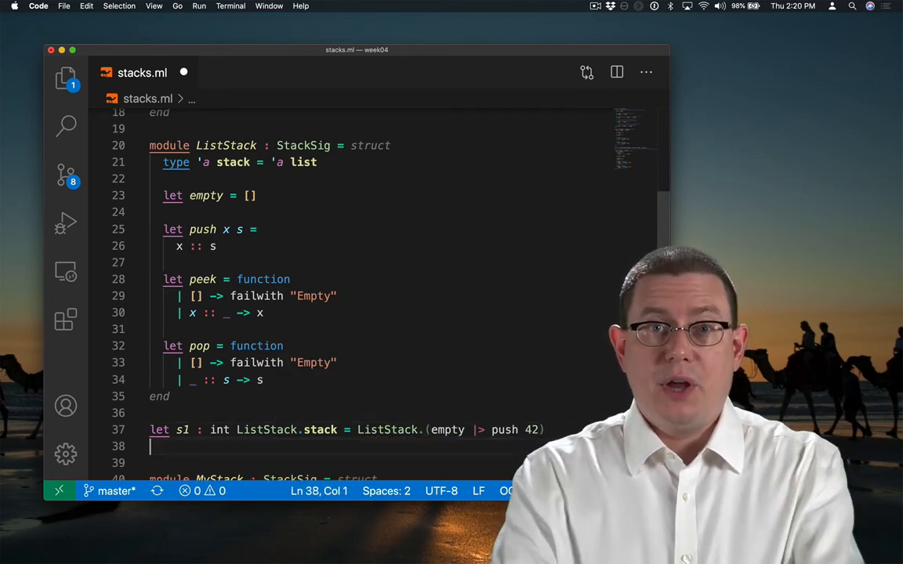
{"action": "type", "text": "let s2 : int ListStack.stack = [42]"}
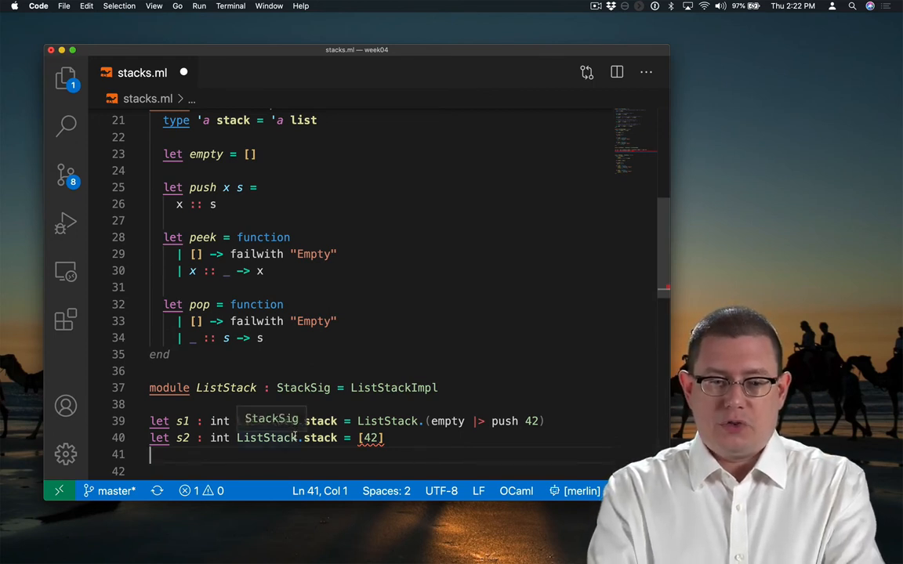
Rename the list struct module to ListStackImpl by appending 'Impl' to its name
{"action": "type", "text": "Impl"}
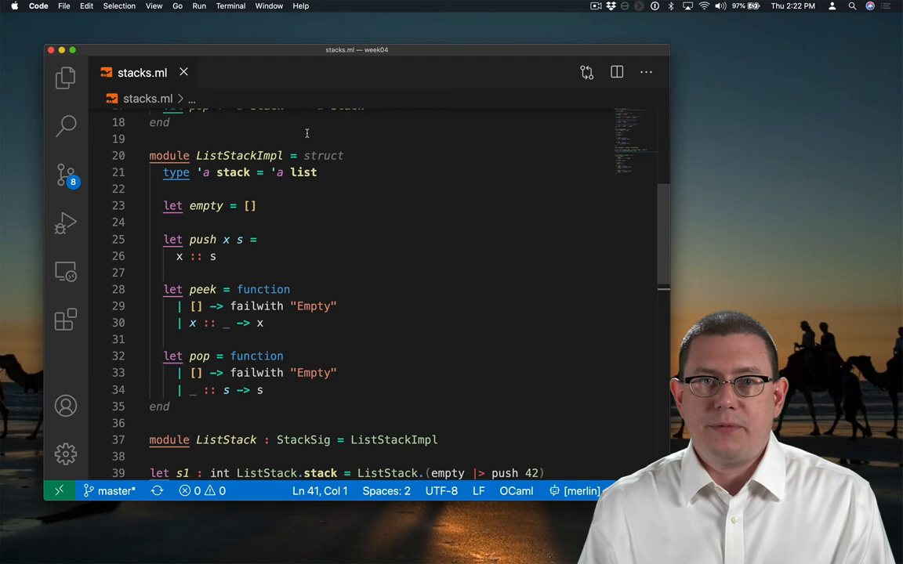
{"action": "scroll", "scroll_direction": "down", "scroll_amount": 3}
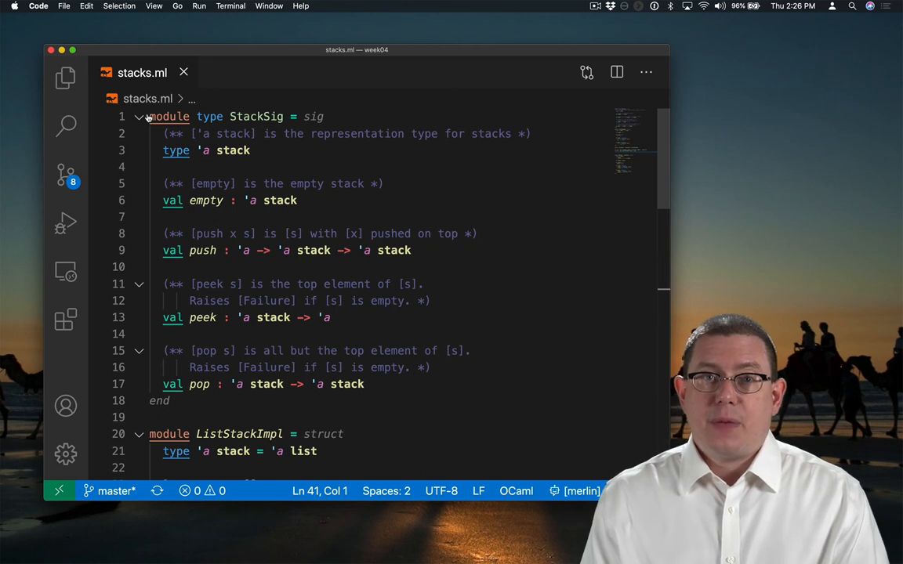
{"action": "left_click", "coordinate": [149, 116]}
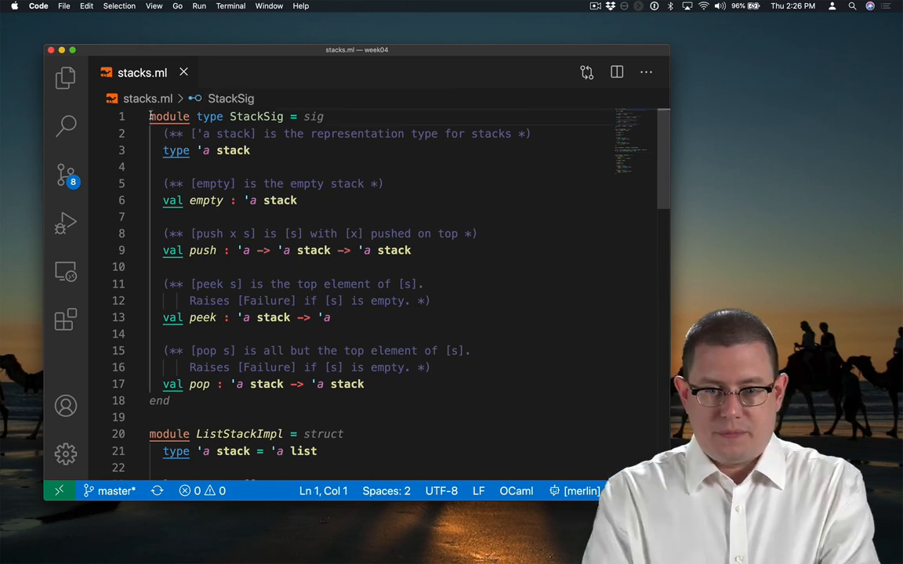